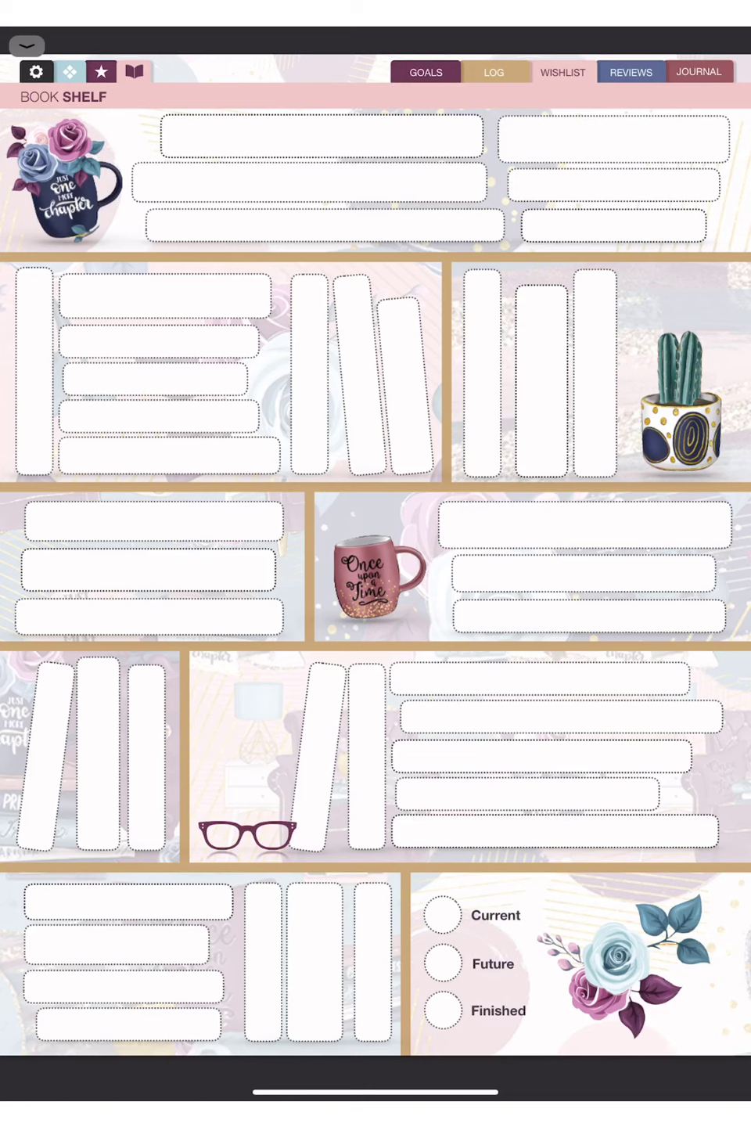
Visit the planner's reading Goals page, then move on to the Reading Log page
left_click(425, 72)
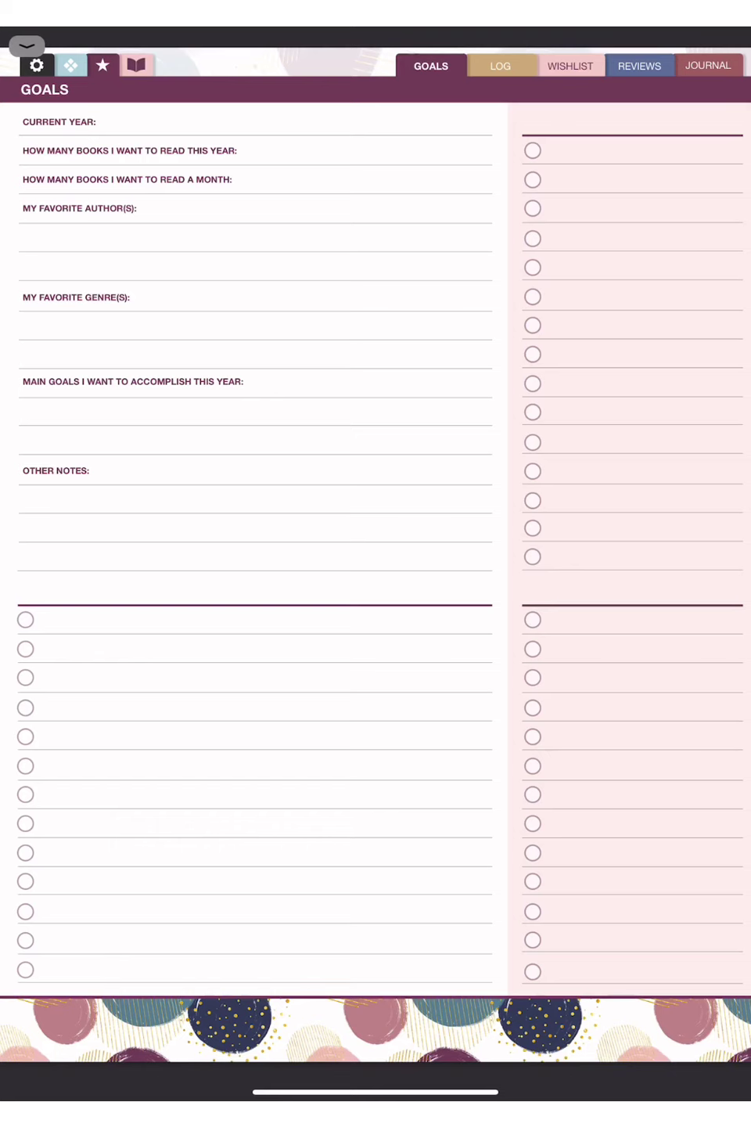
left_click(501, 66)
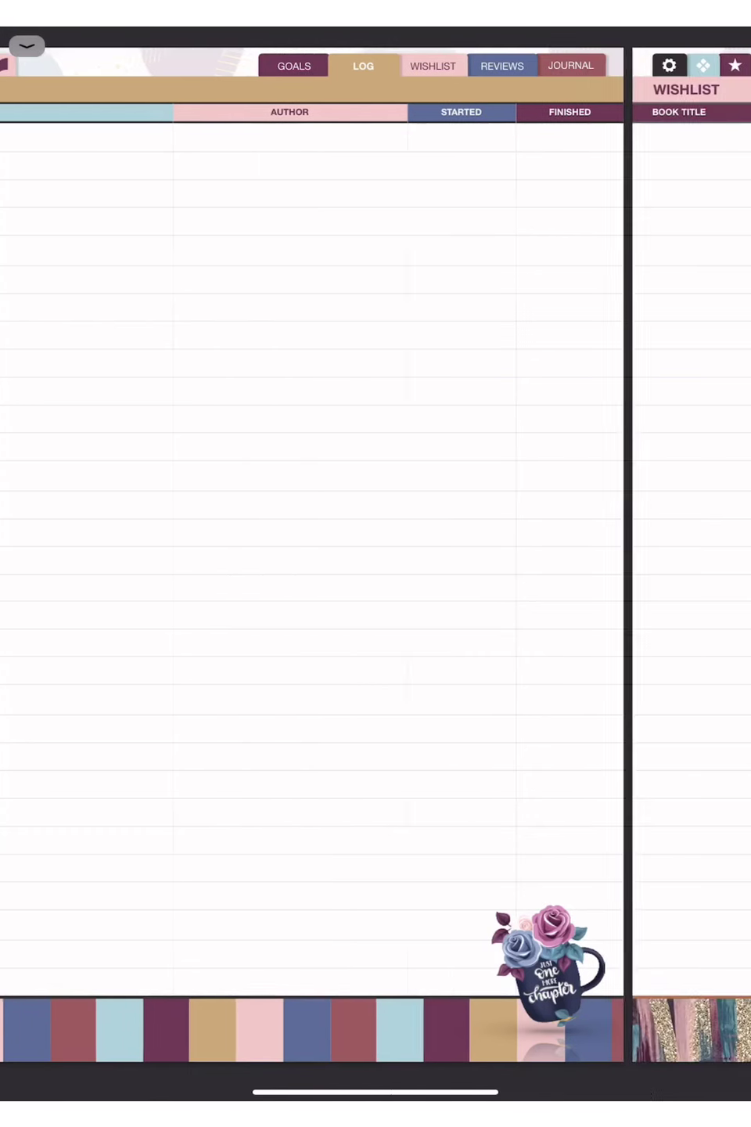
Switch to the blank Wishlist page with title, author and planned start columns
left_click(432, 65)
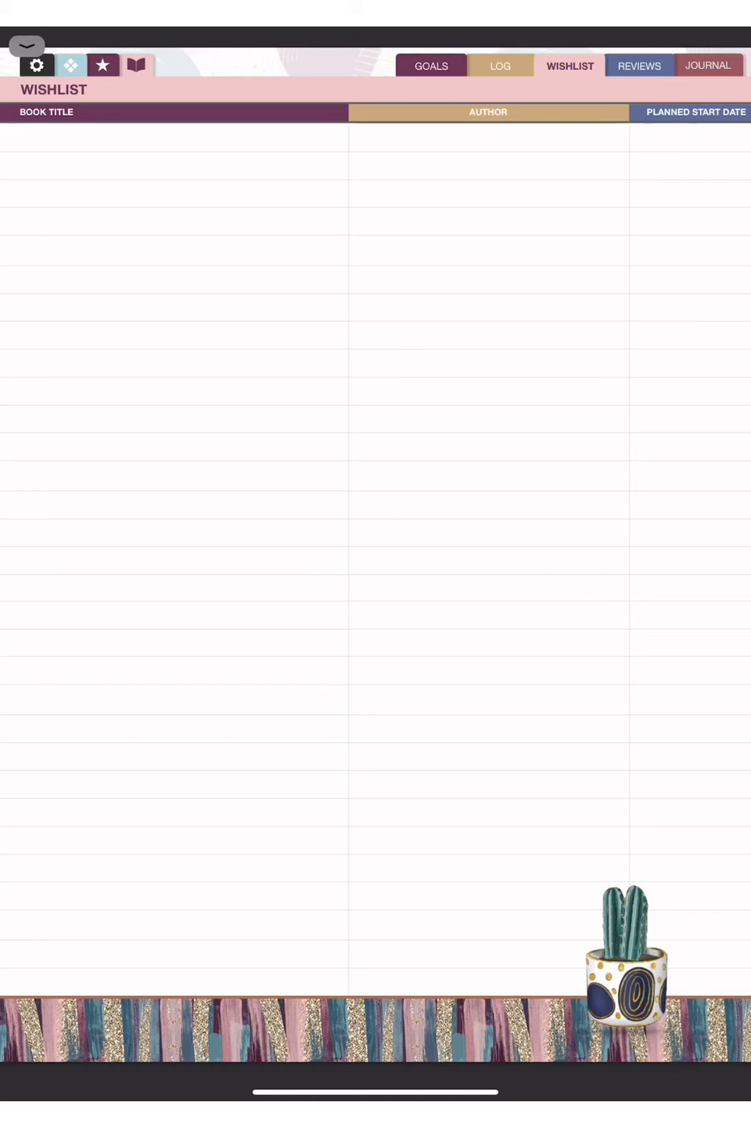
Go to the Book Review page with rating stars, synopsis, thoughts and quotes
left_click(638, 66)
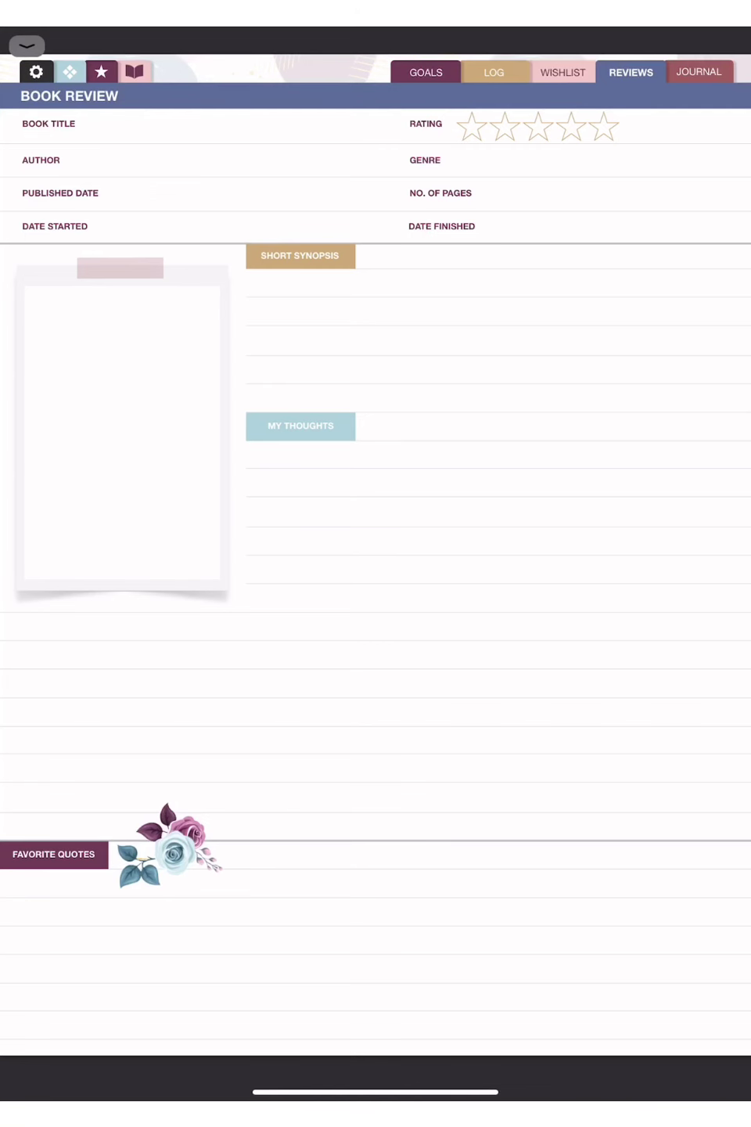
Show the lined Journal page with its pink typewriter illustration
left_click(699, 71)
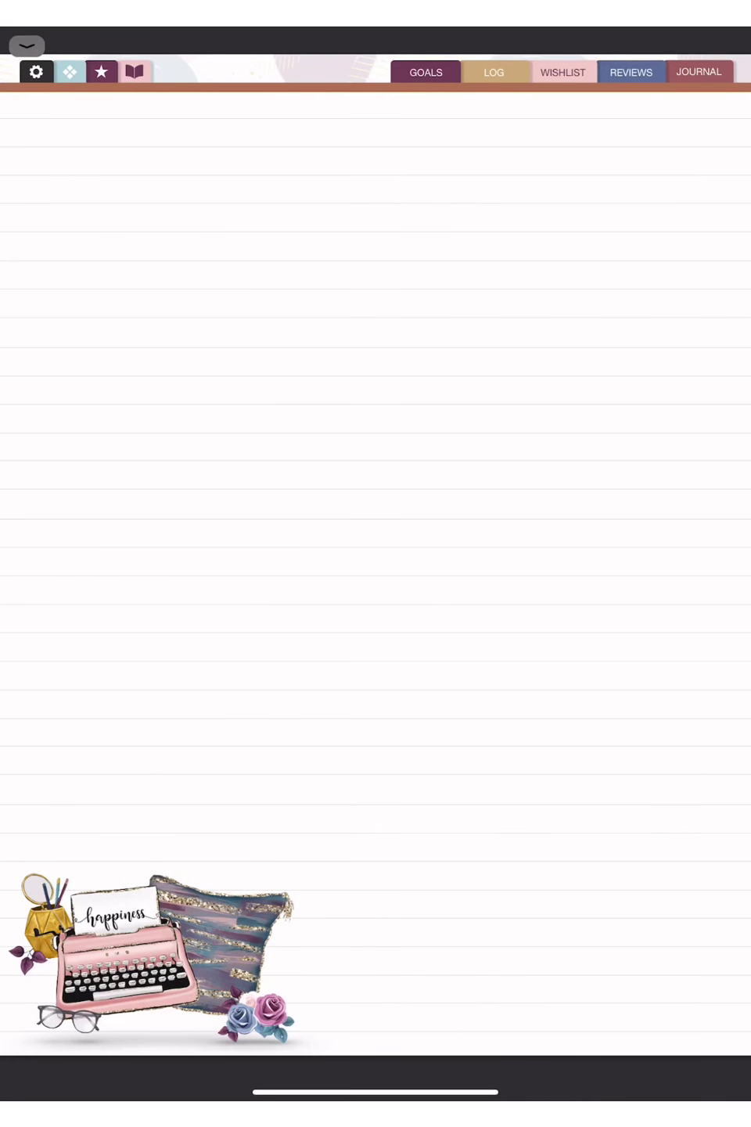
Leave full-screen and bring up the planner's Instructions page on stickers, templates and covers
left_click(493, 72)
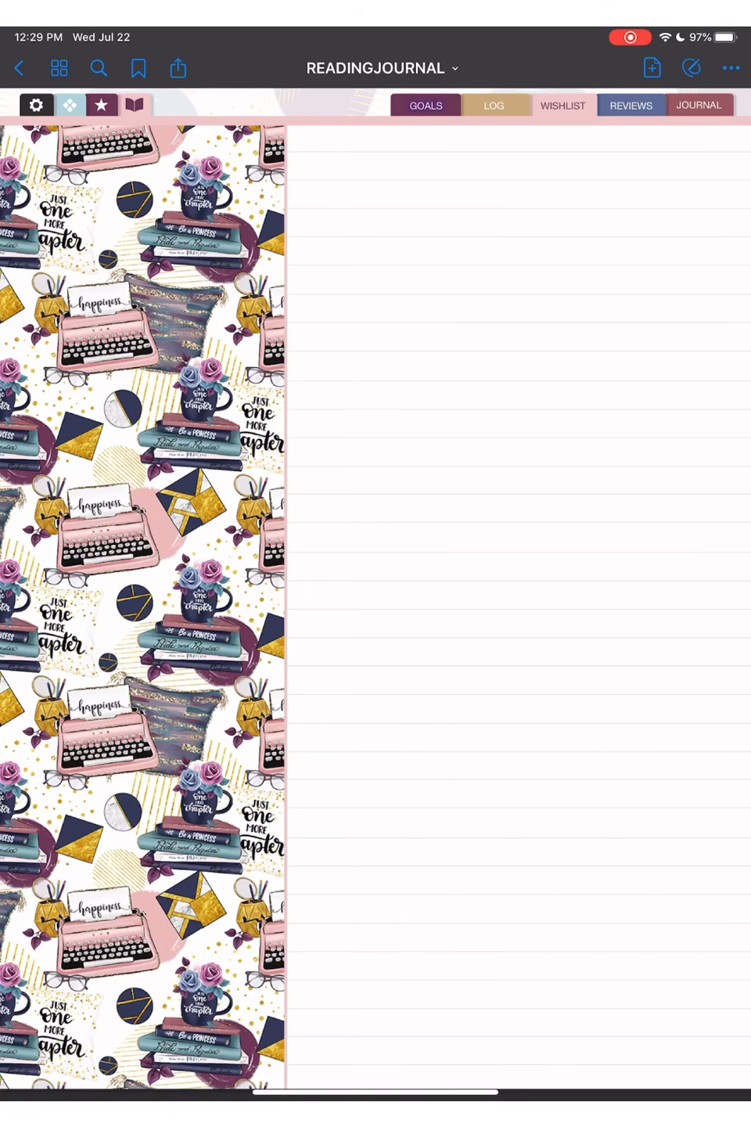
left_click(425, 105)
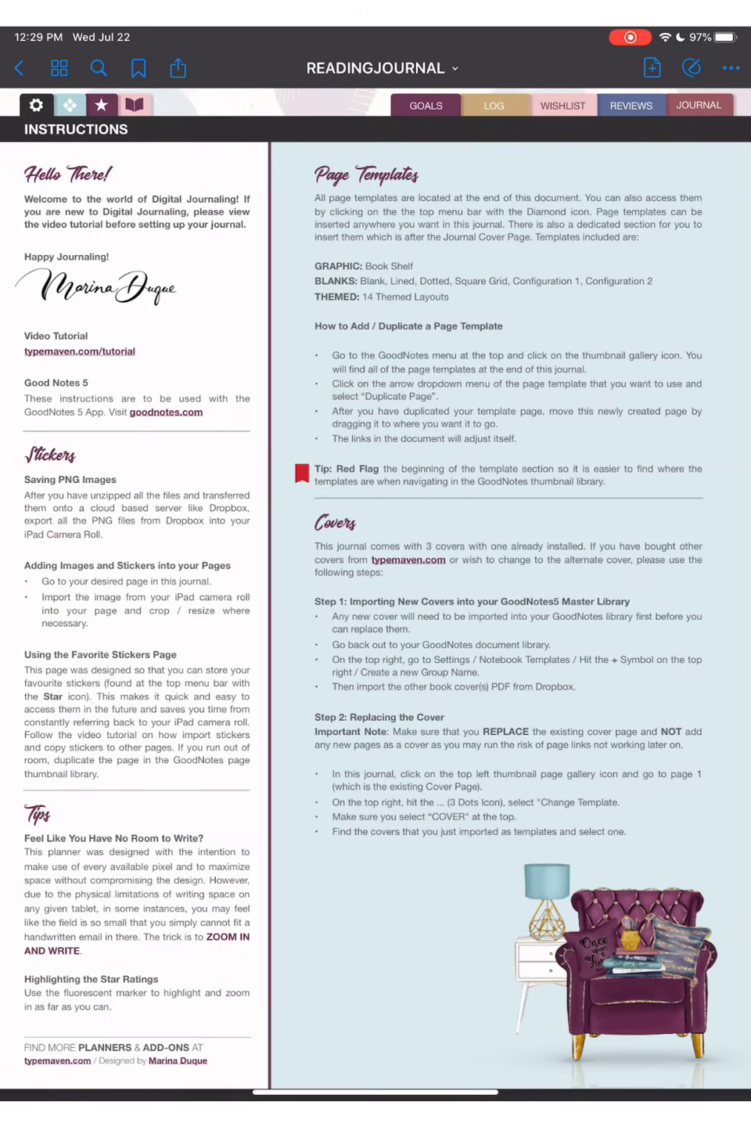
View the Favorite Stickers page, then jump to the reading Goals page
left_click(101, 106)
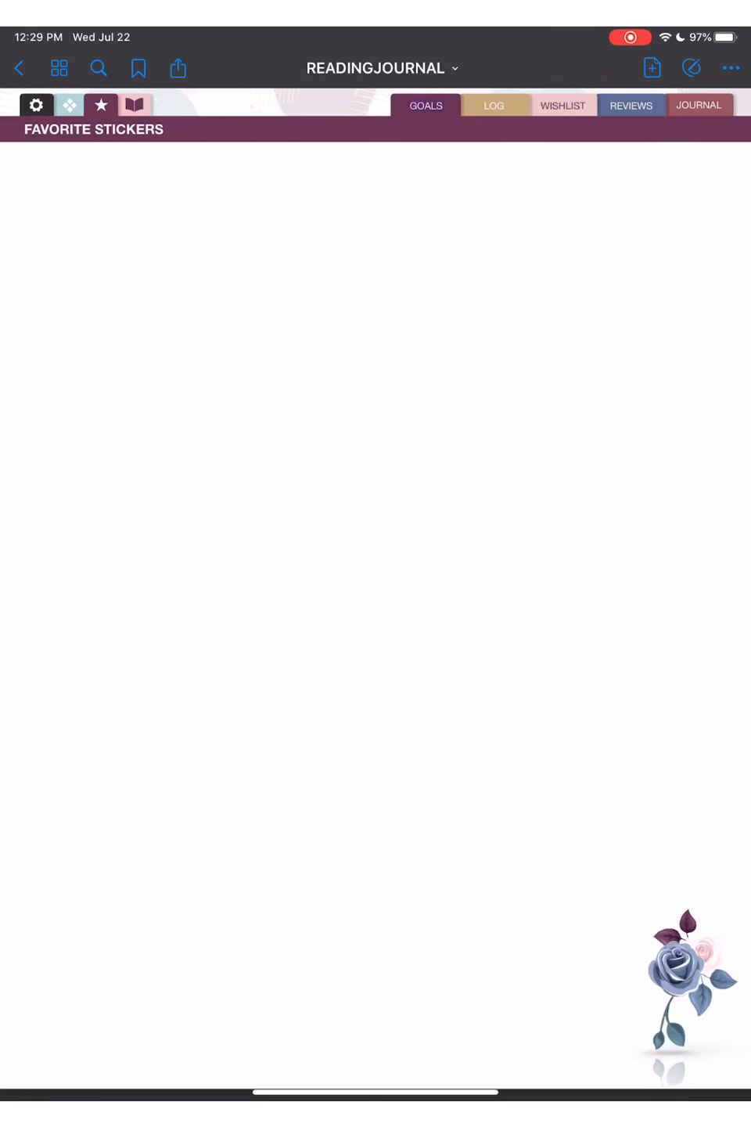
left_click(424, 105)
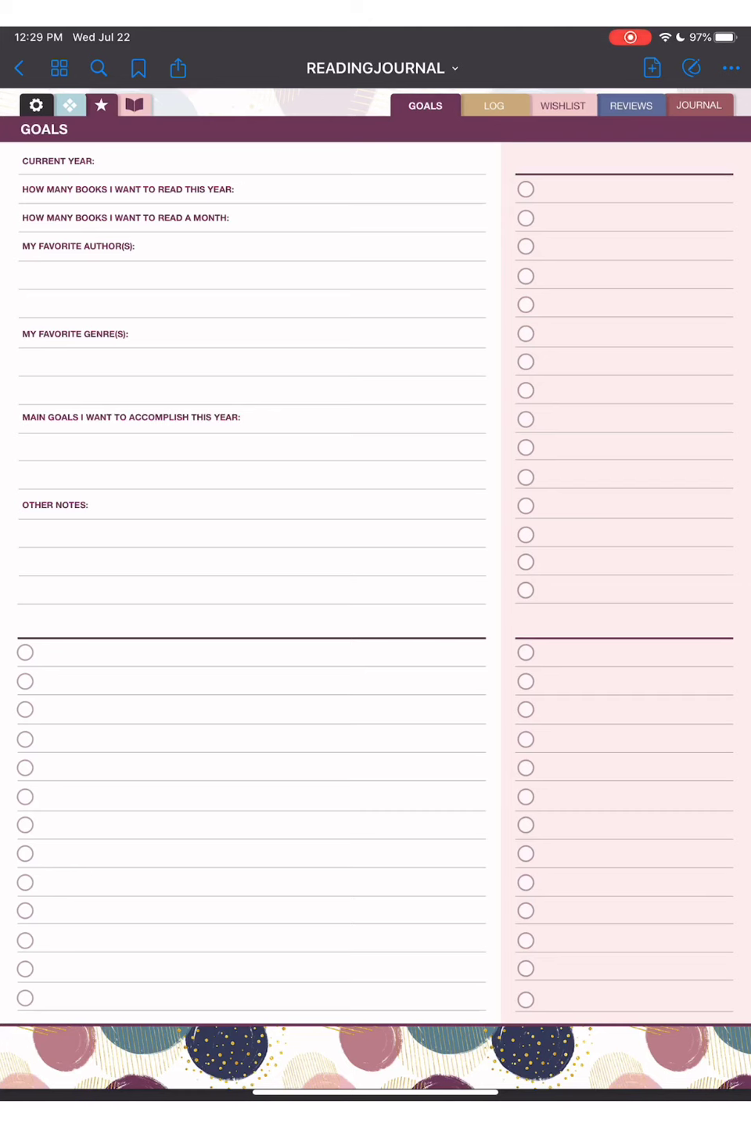
left_click(494, 105)
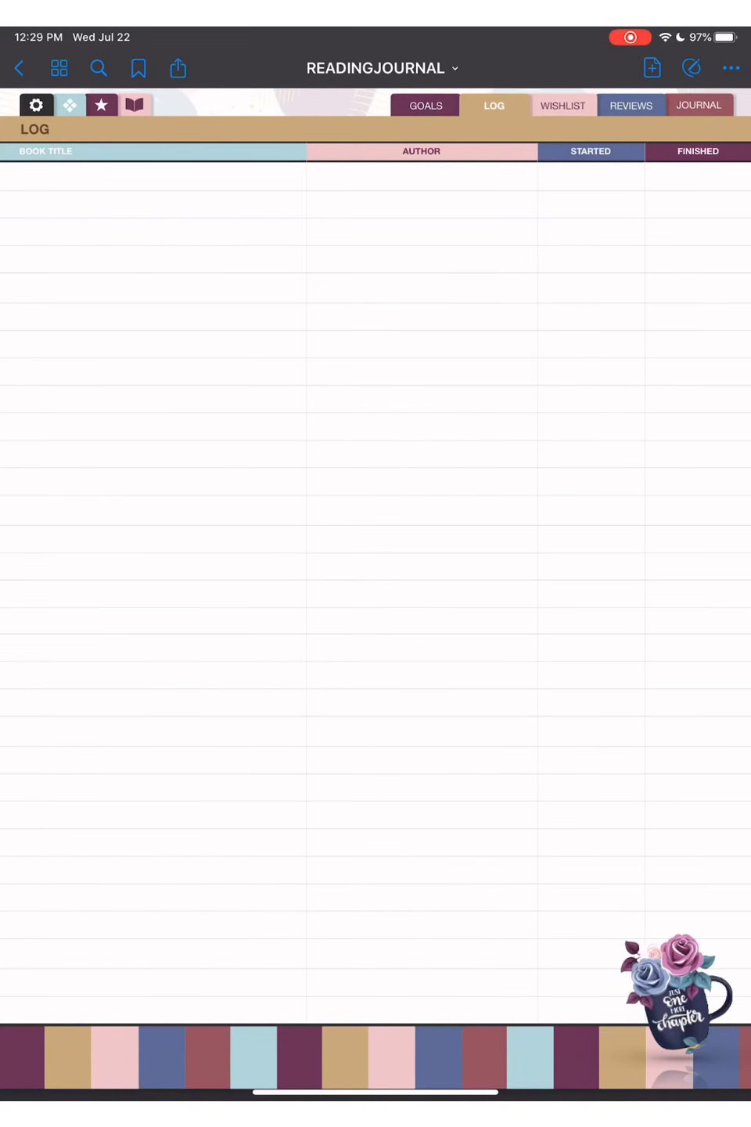
left_click(561, 105)
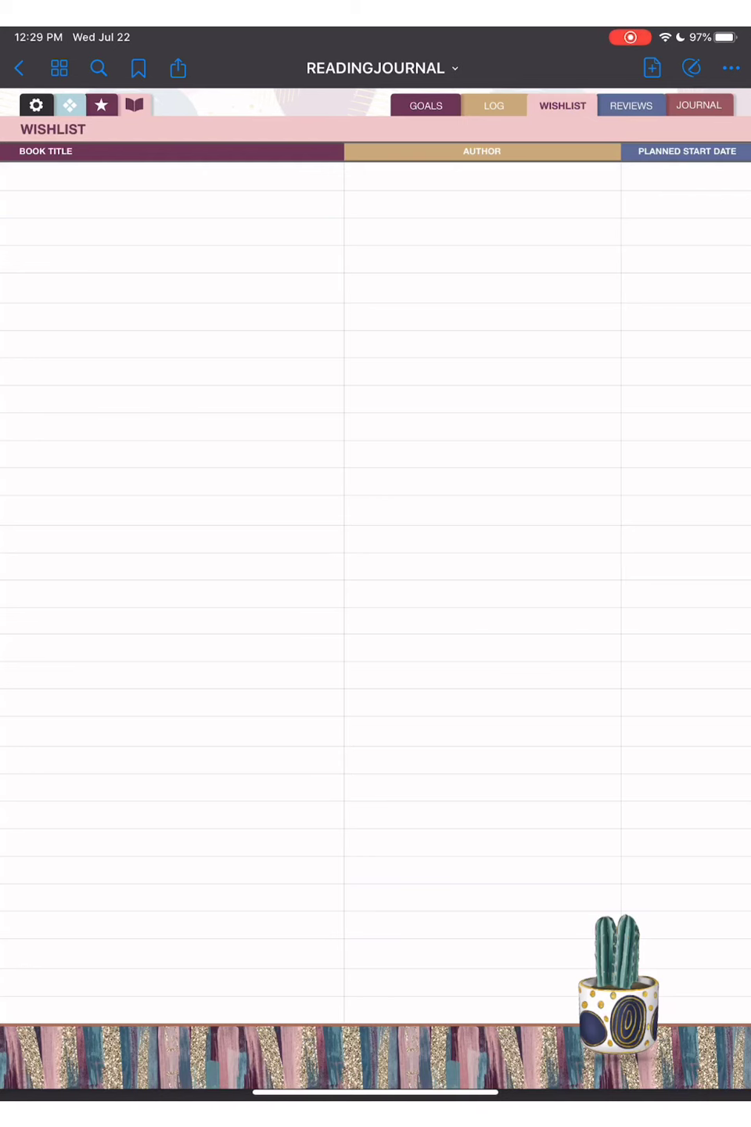
left_click(630, 105)
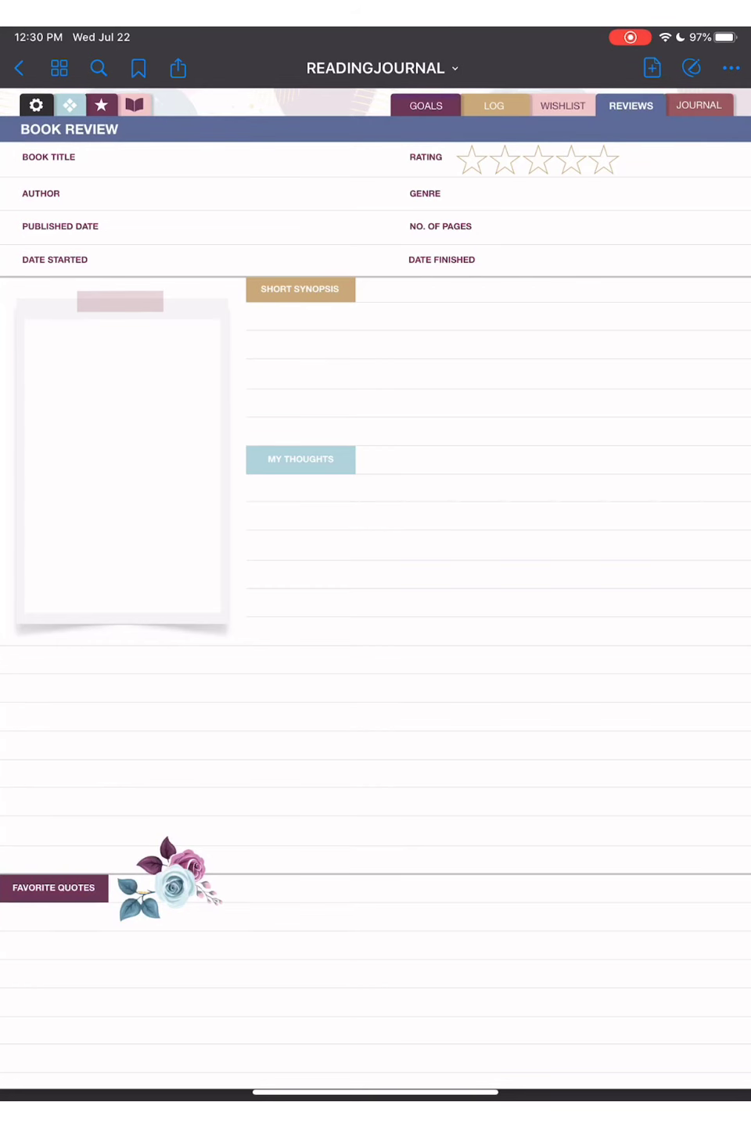
left_click(425, 104)
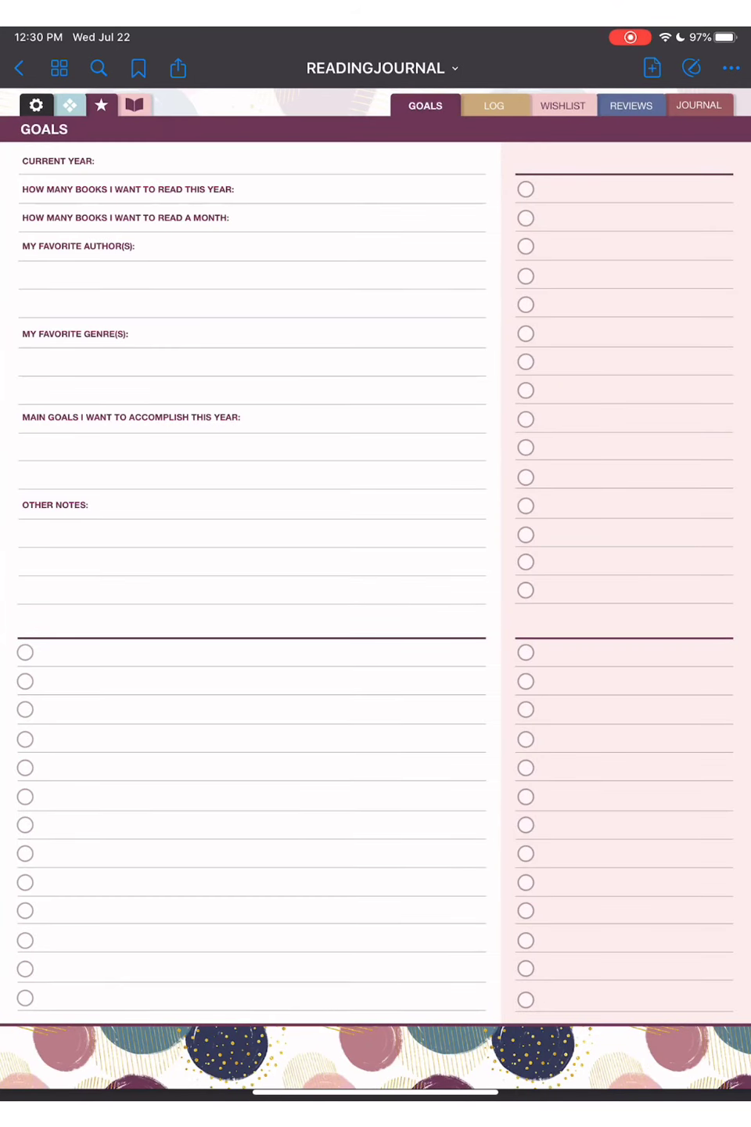